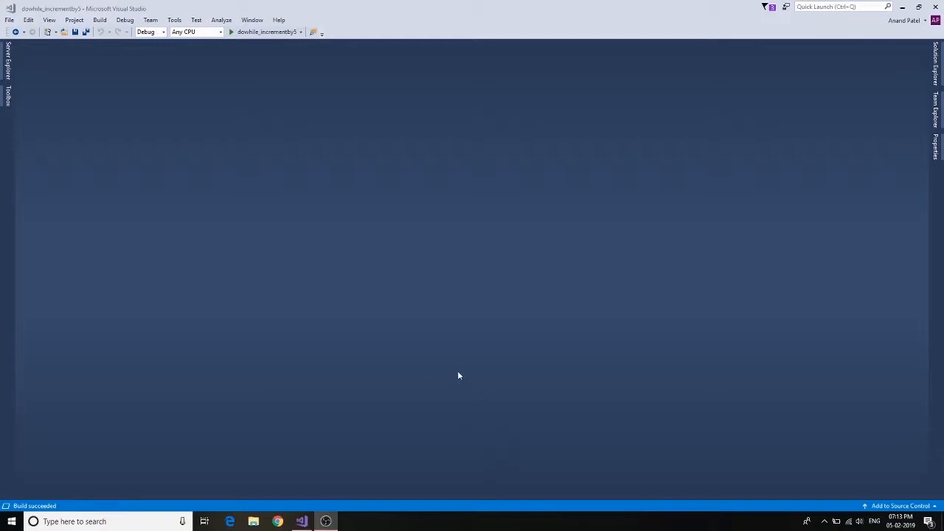
{"action": "mouse_move", "coordinate": [351, 335]}
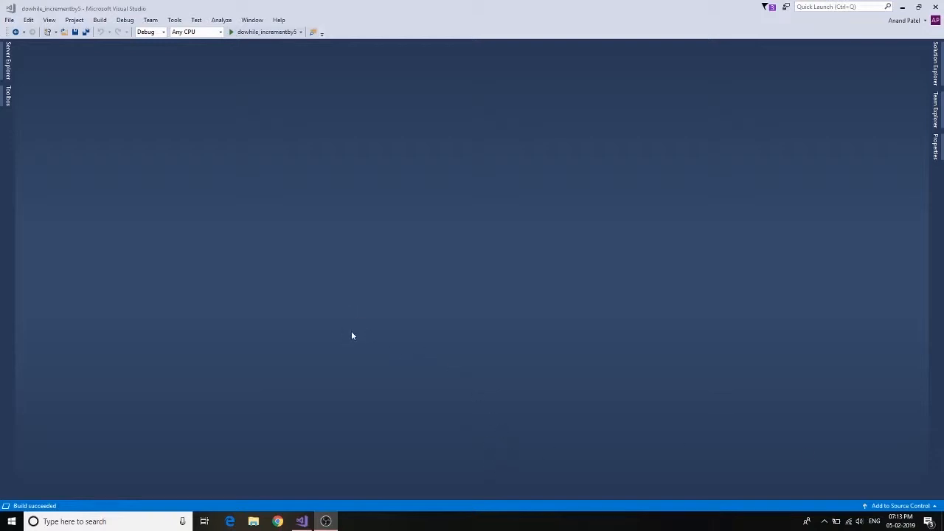
{"action": "mouse_move", "coordinate": [349, 331]}
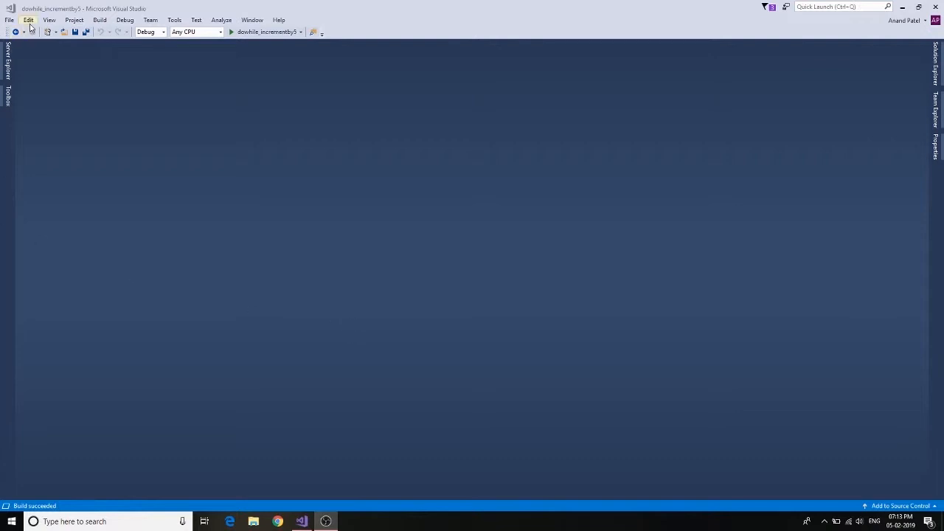
Create a new C# Console App project named dowhile_oddnumbers via File > New > Project
{"action": "left_click", "coordinate": [9, 21]}
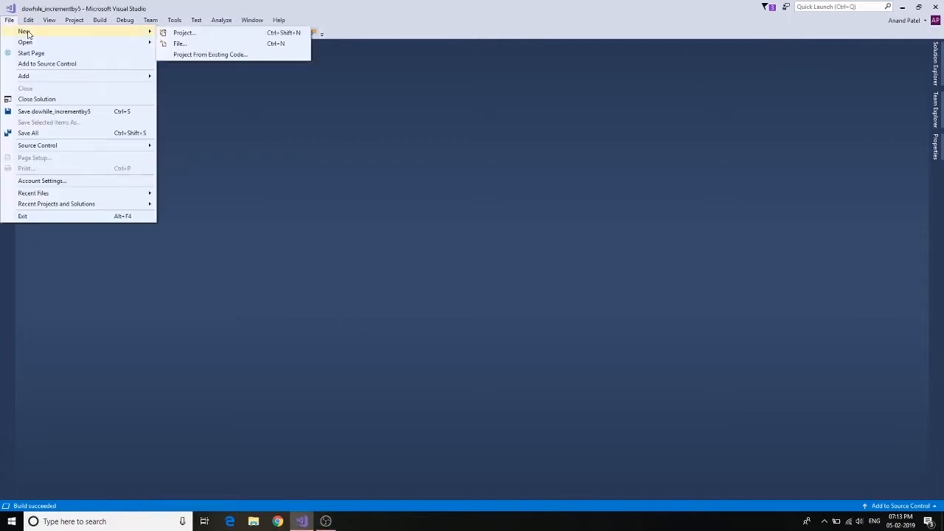
{"action": "left_click", "coordinate": [183, 32]}
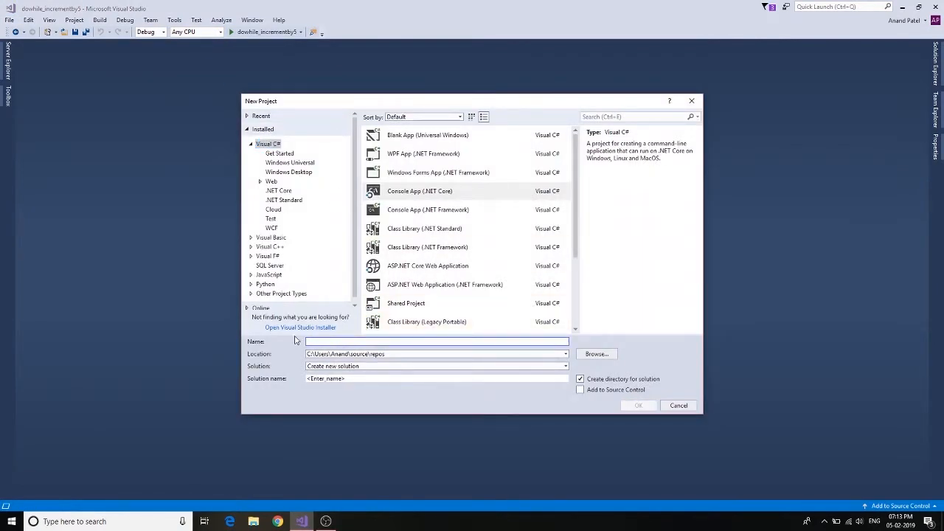
{"action": "type", "text": "dowhile_oddn"}
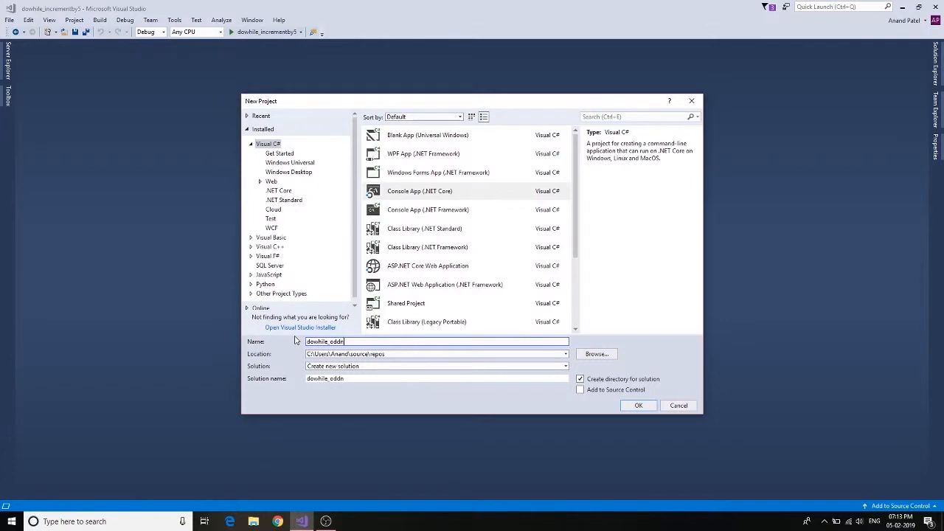
{"action": "type", "text": "umbers"}
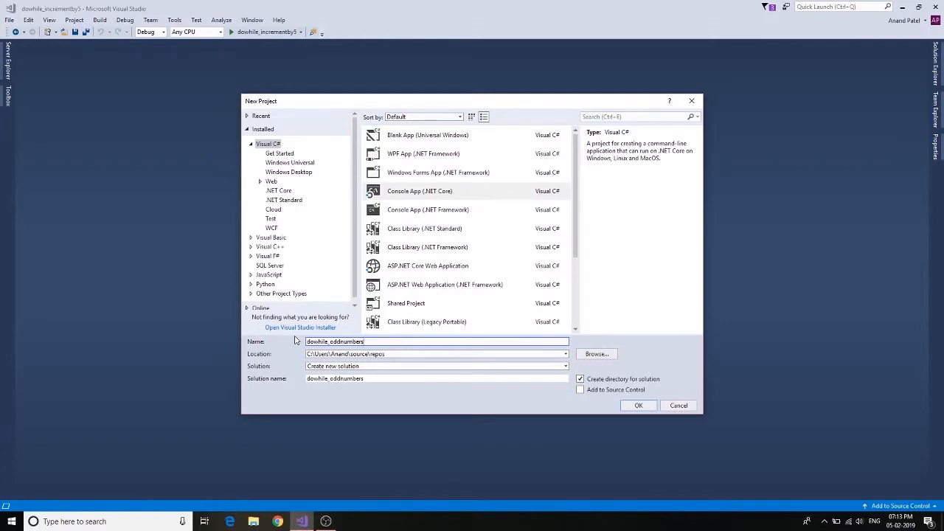
{"action": "left_click", "coordinate": [637, 405]}
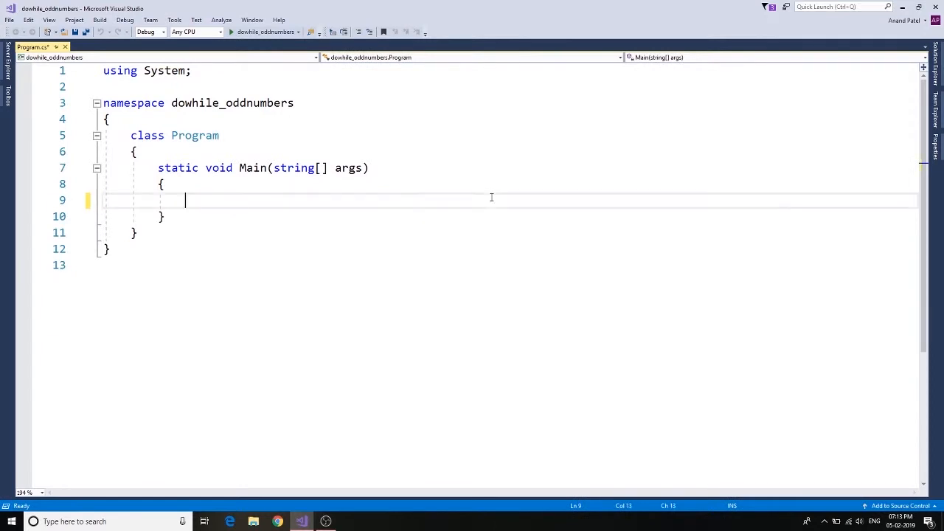
Write int i = 0; followed by an empty do { } while (i<50); loop in Main
{"action": "type", "text": "int i"}
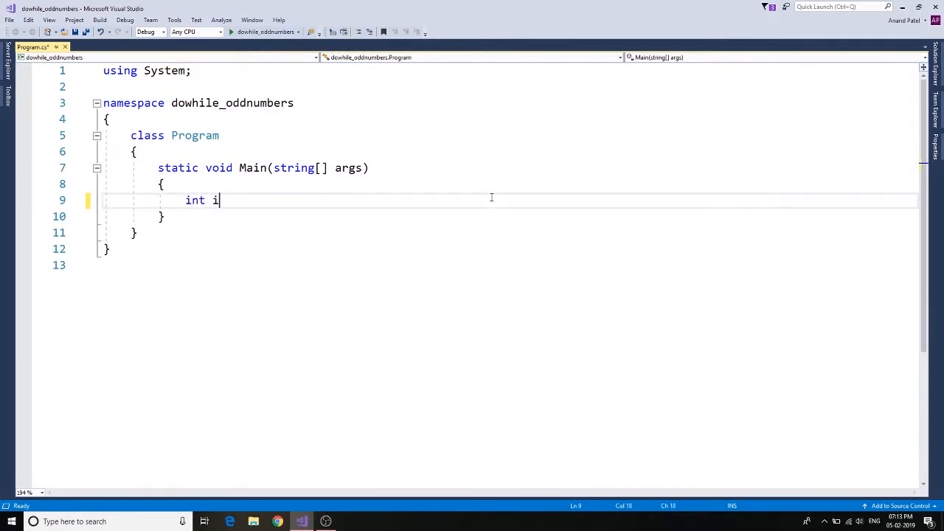
{"action": "type", "text": "=0"}
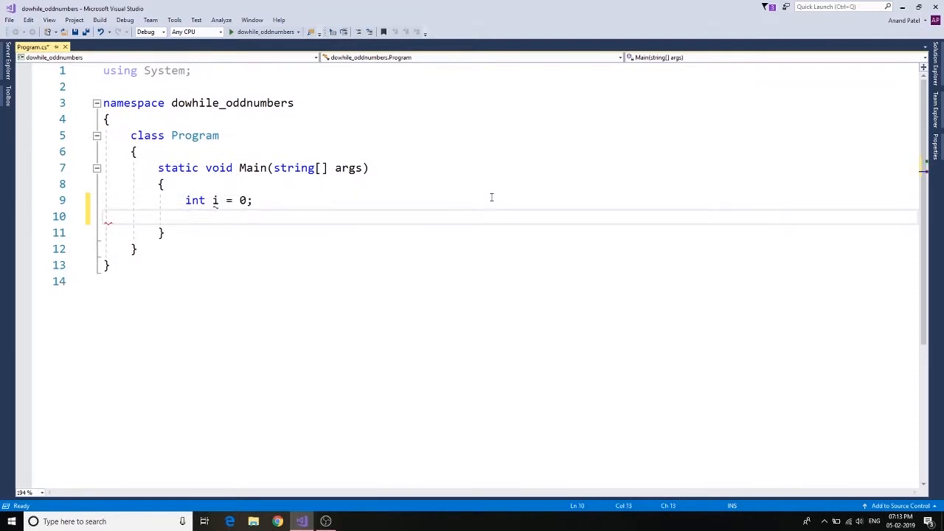
{"action": "type", "text": "do"}
{"action": "type", "text": "{"}
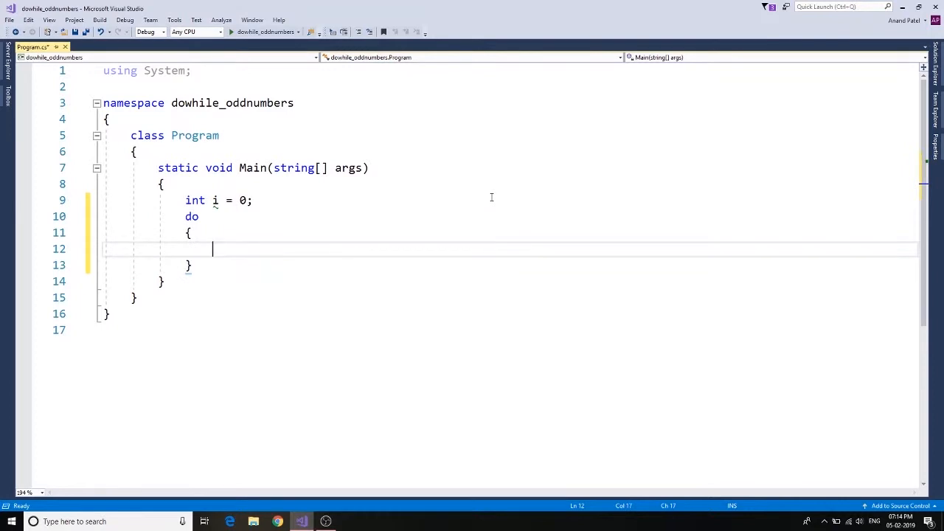
{"action": "type", "text": "}wh"}
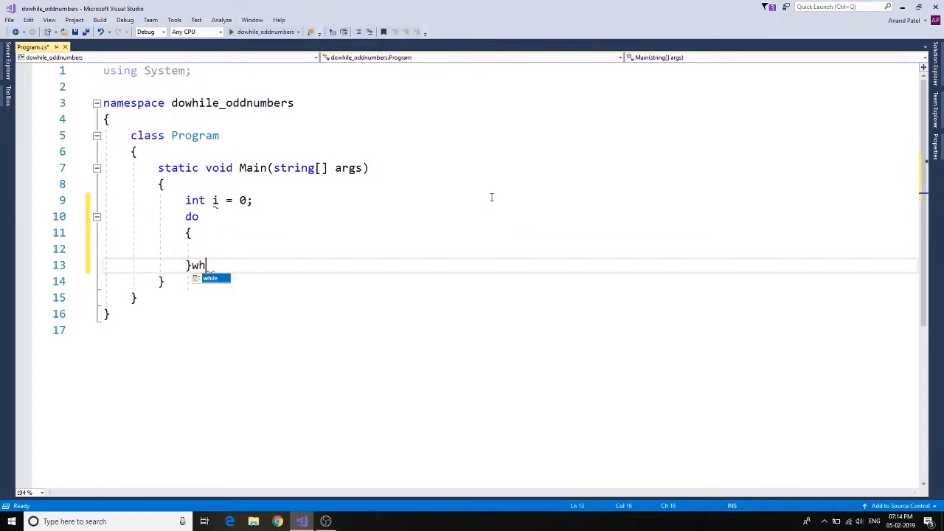
{"action": "type", "text": "ile();"}
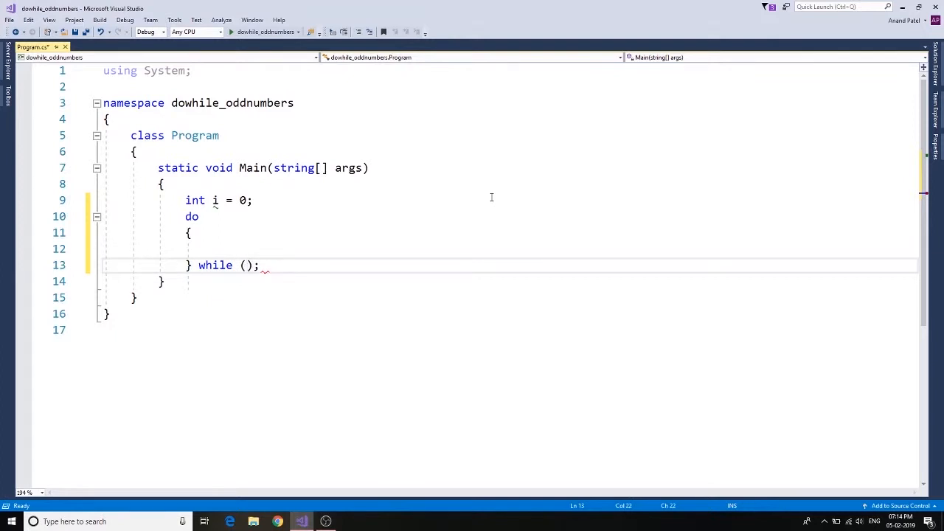
{"action": "type", "text": "i<50"}
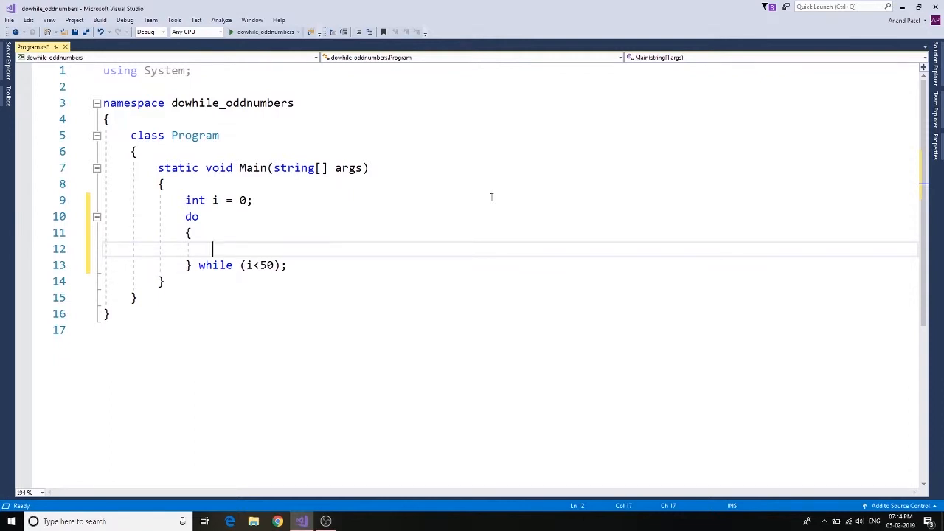
Add an if (i%2 != 0) check with empty braces on separate lines inside the do block
{"action": "type", "text": "if()"}
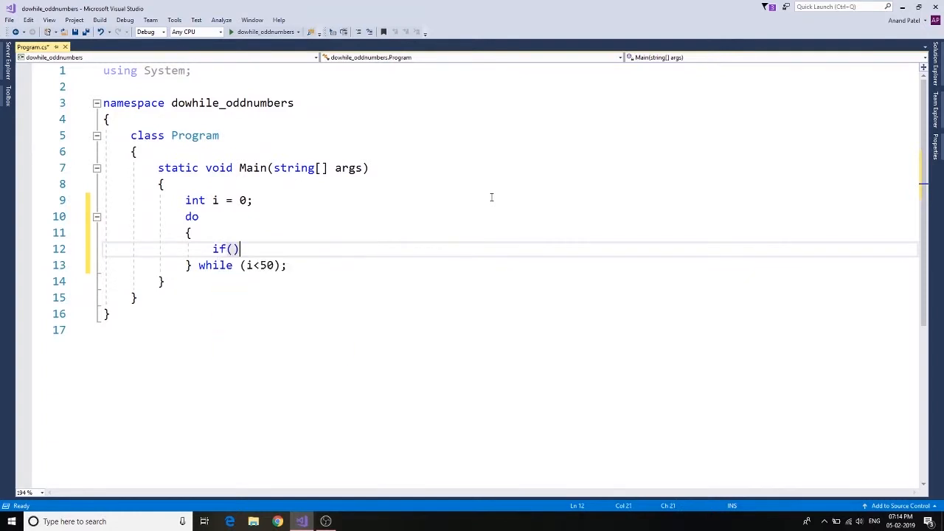
{"action": "type", "text": "i%2"}
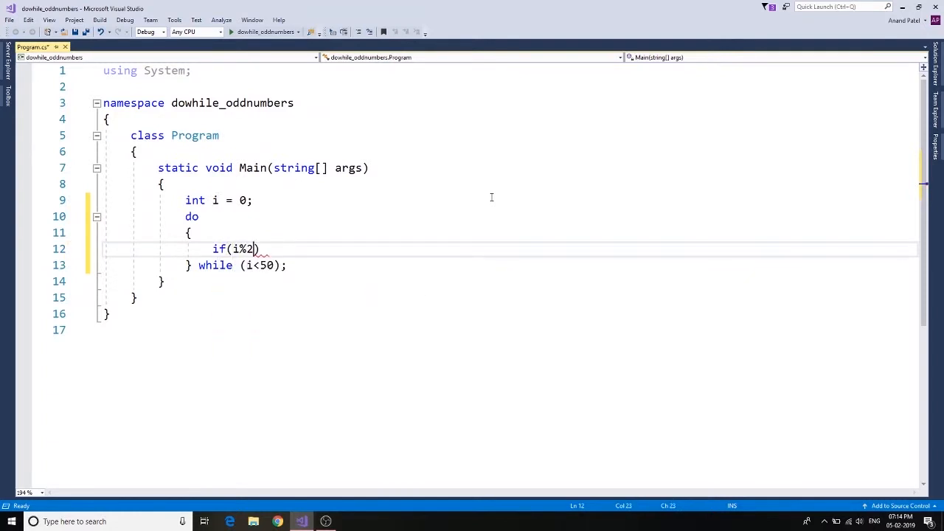
{"action": "type", "text": "!"}
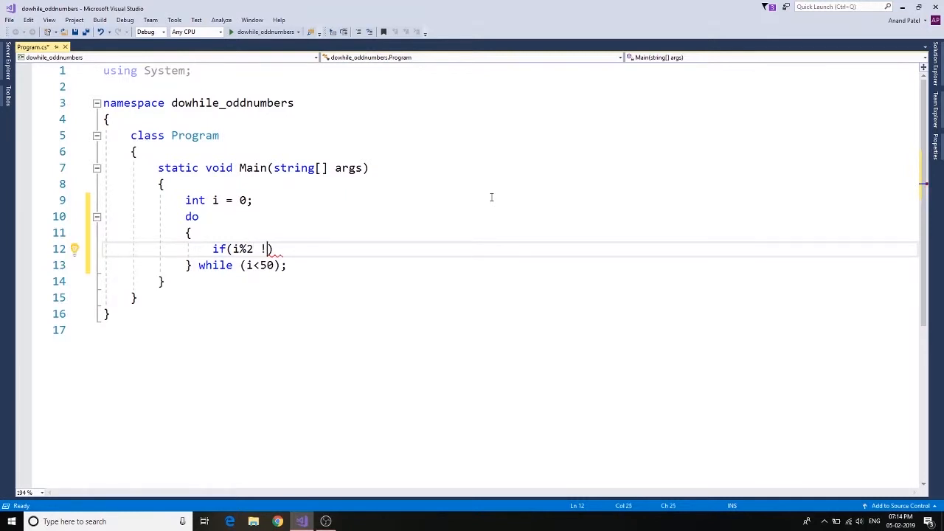
{"action": "type", "text": "= 0"}
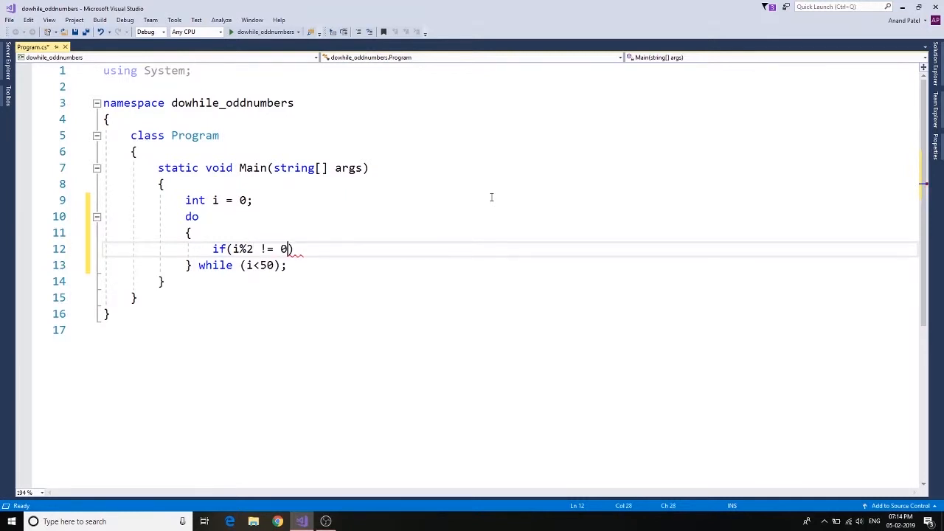
{"action": "type", "text": "{ }"}
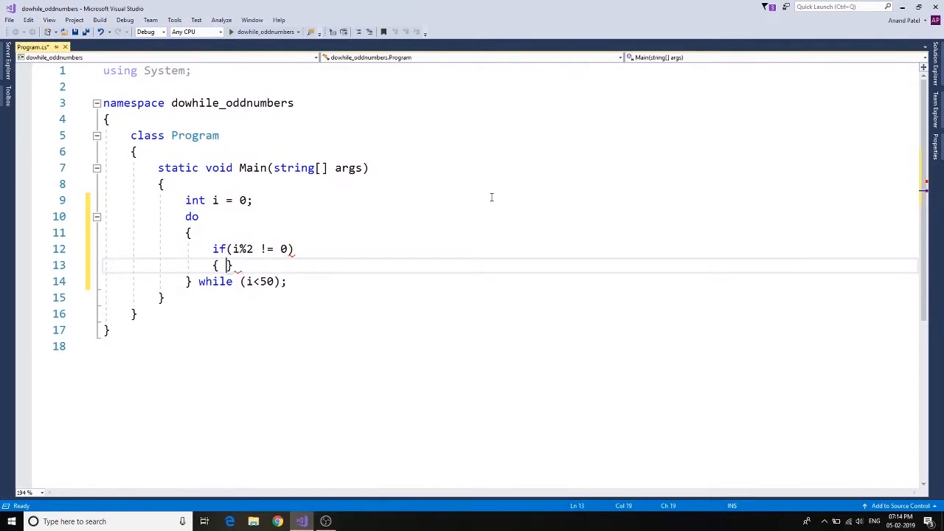
{"action": "key", "text": "Enter"}
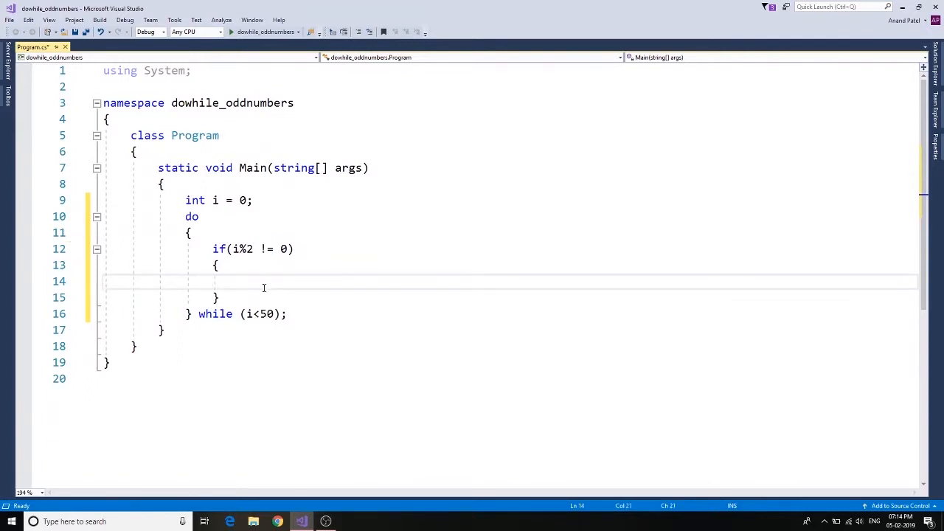
Write Console.WriteLine("Odd number is {0}",i); inside the if block
{"action": "type", "text": "Console"}
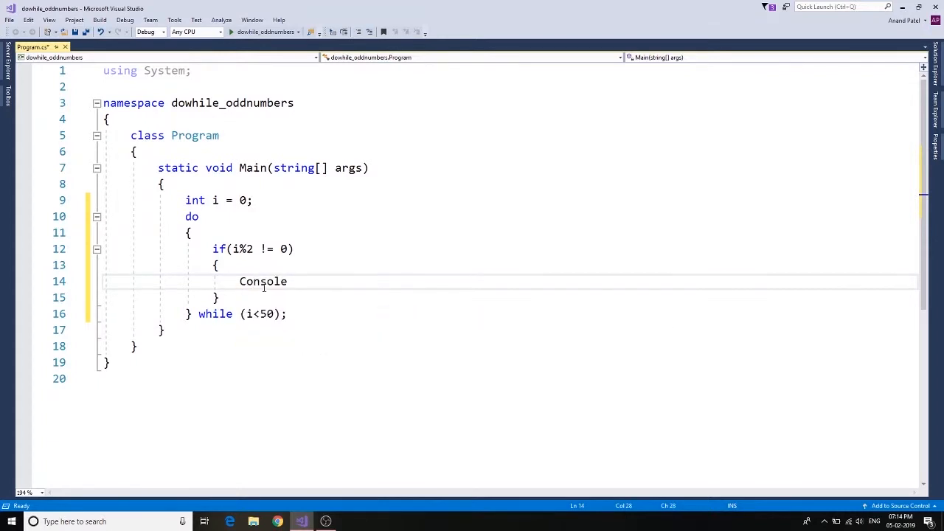
{"action": "type", "text": ".WriteLine"}
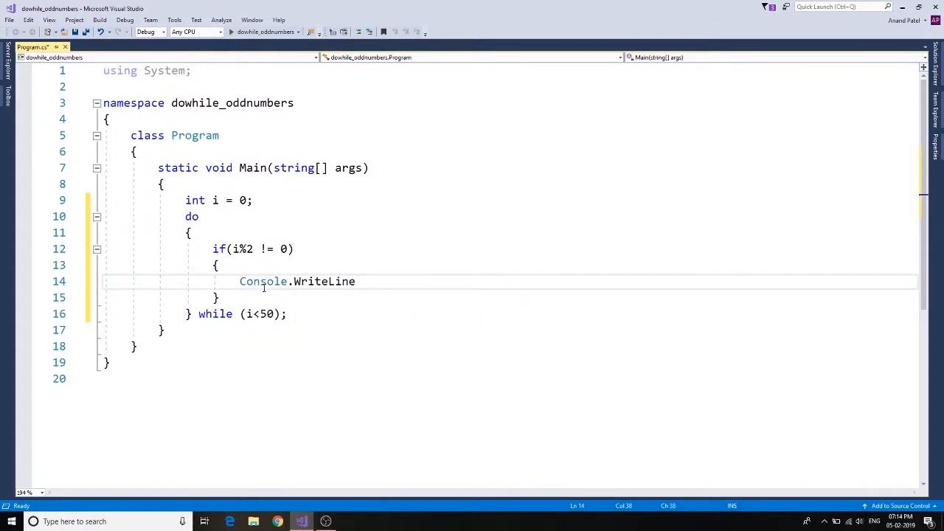
{"action": "type", "text": "();"}
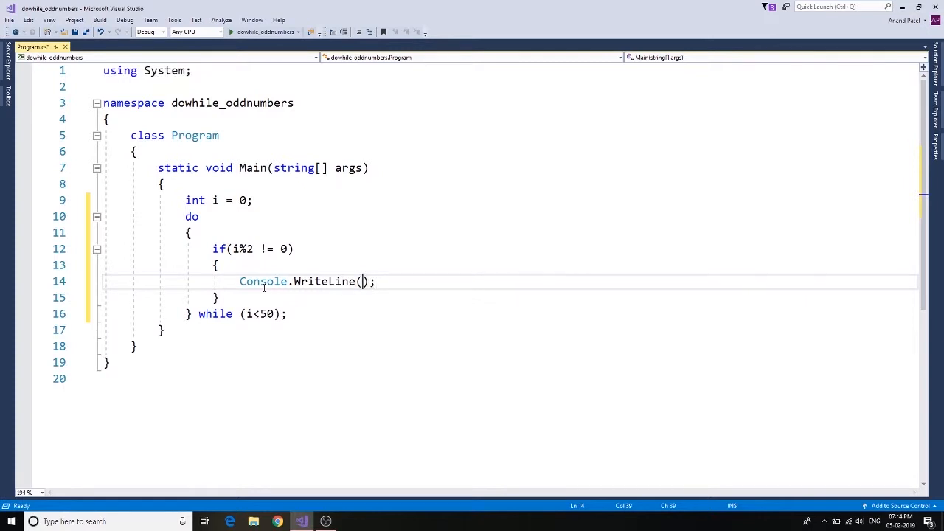
{"action": "type", "text": "\""}
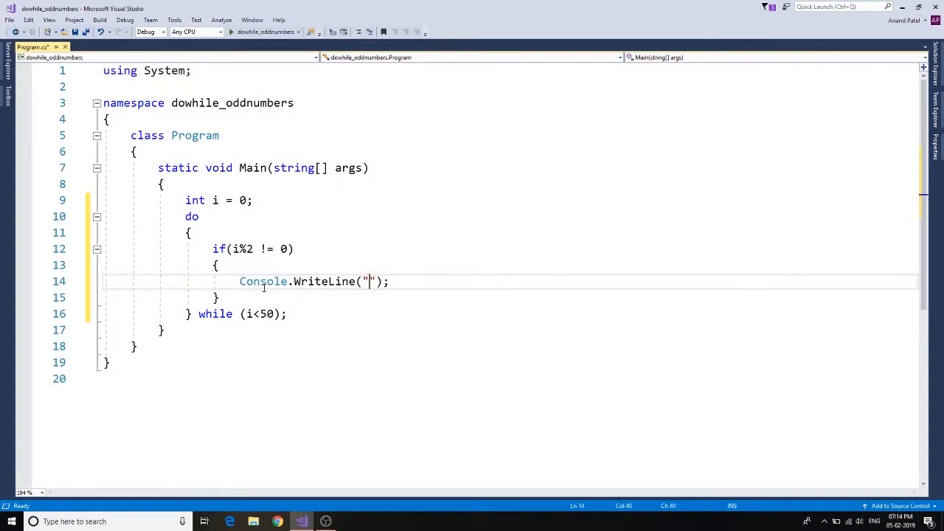
{"action": "type", "text": "Odd nu"}
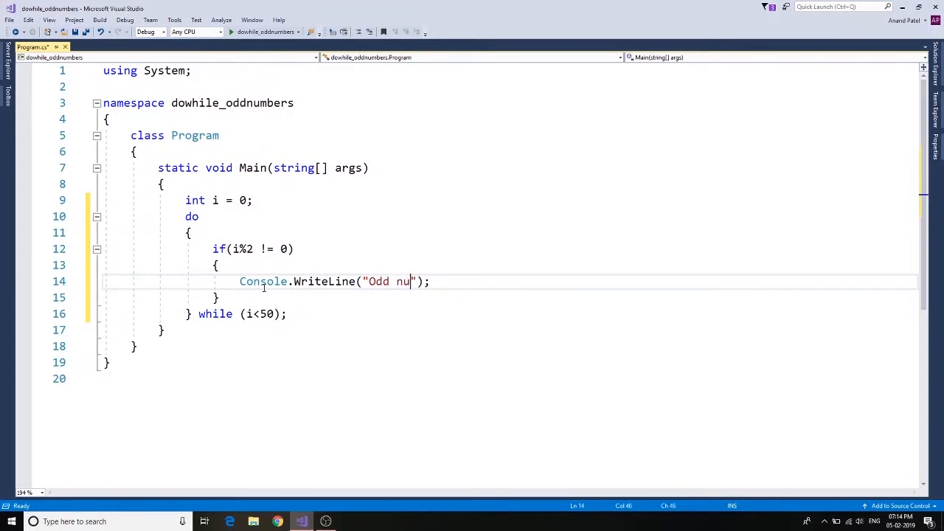
{"action": "type", "text": "mber is"}
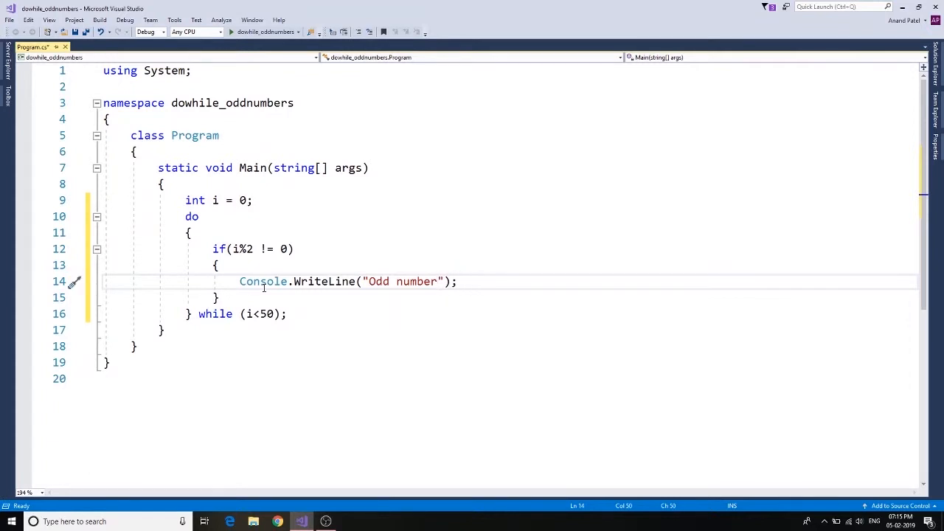
{"action": "type", "text": "s"}
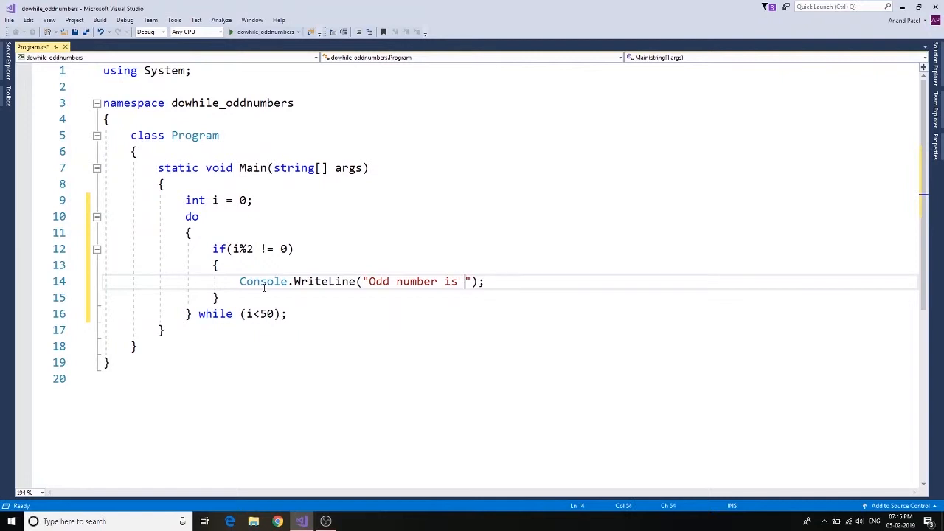
{"action": "type", "text": "{0}"}
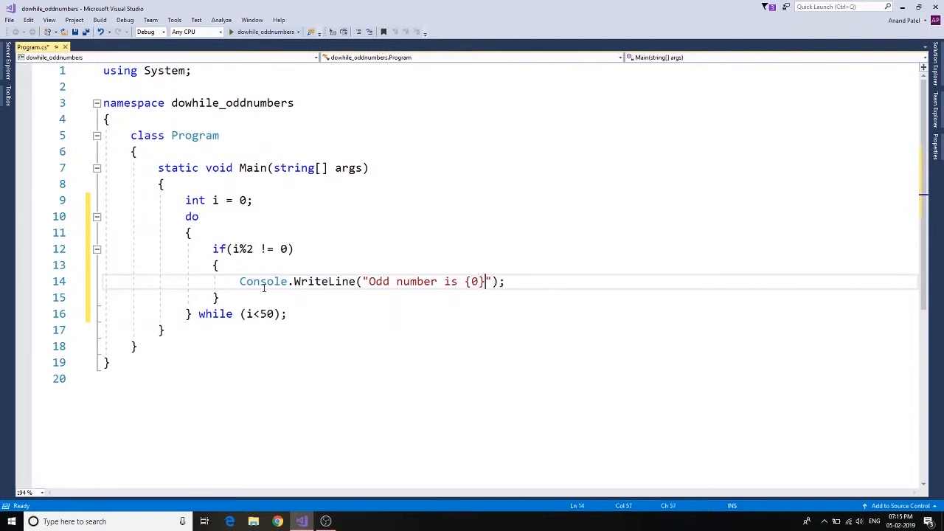
{"action": "type", "text": ",i"}
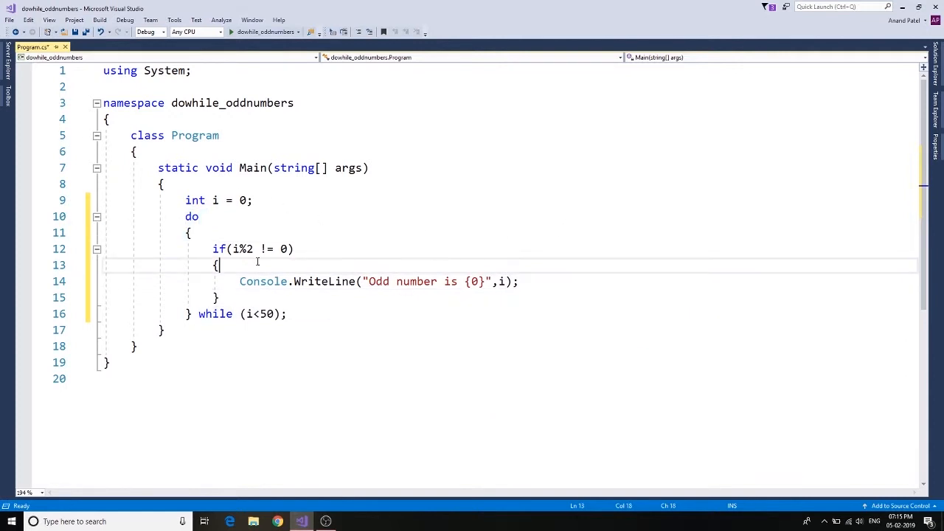
Add the i++; increment on a new line after the print statement
{"action": "key", "text": "Enter"}
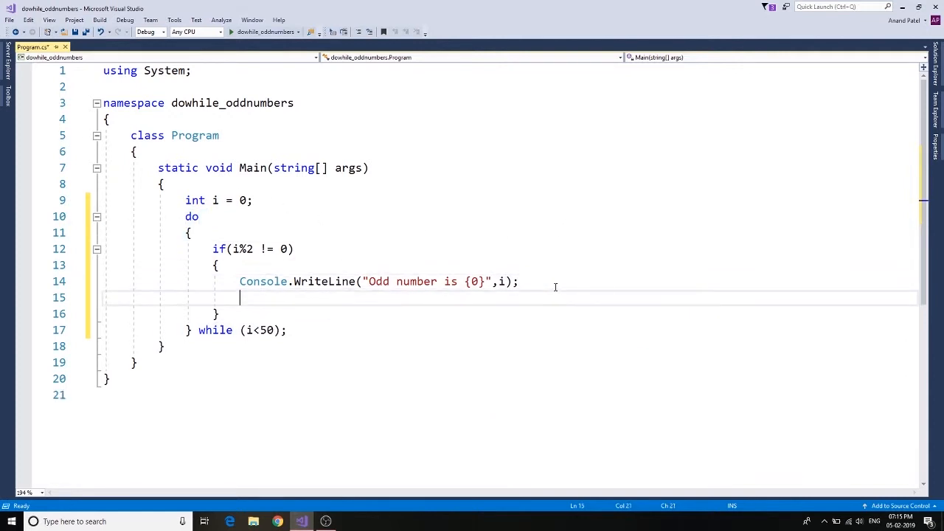
{"action": "type", "text": "i"}
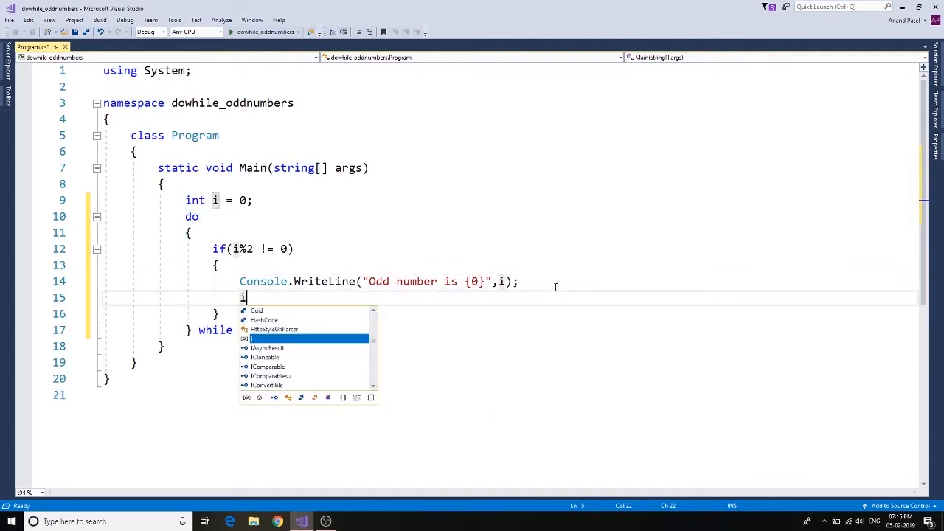
{"action": "type", "text": "++;"}
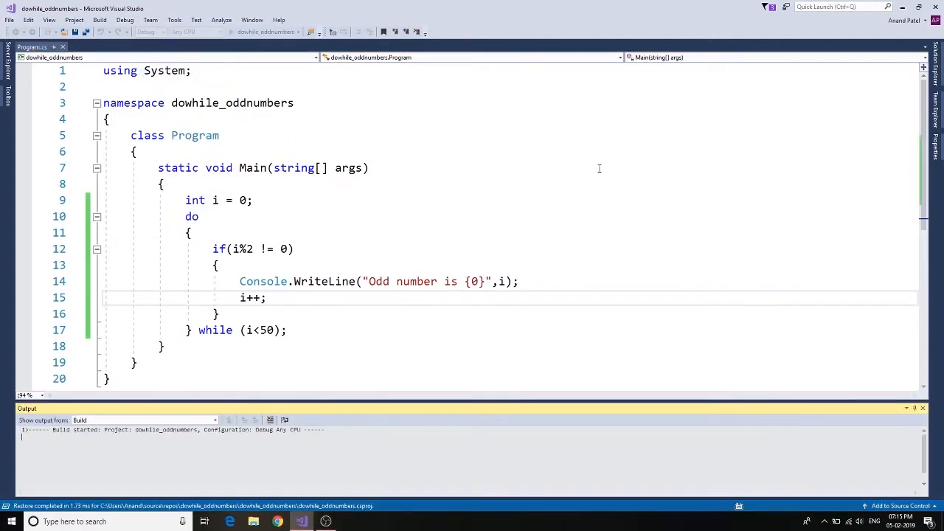
{"action": "mouse_move", "coordinate": [619, 167]}
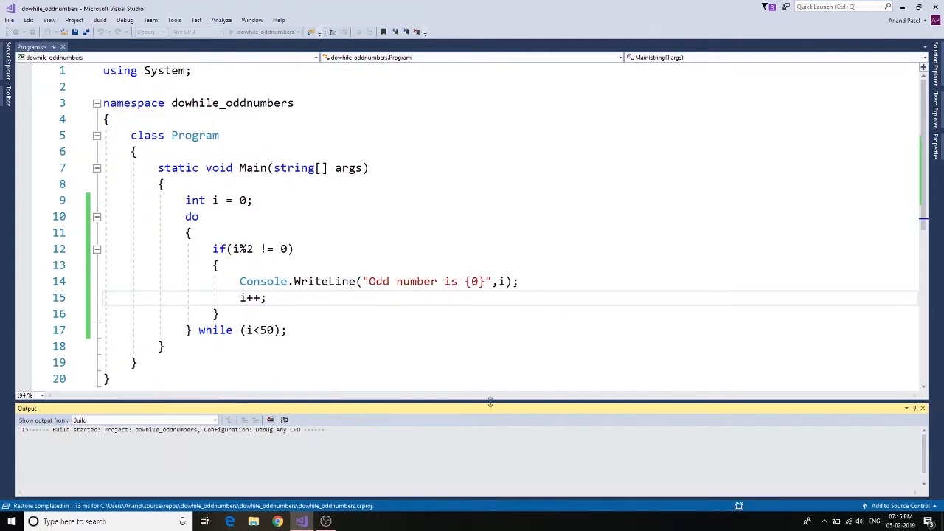
Build and run the program, then close the blank console window that appears
{"action": "key", "text": "F5"}
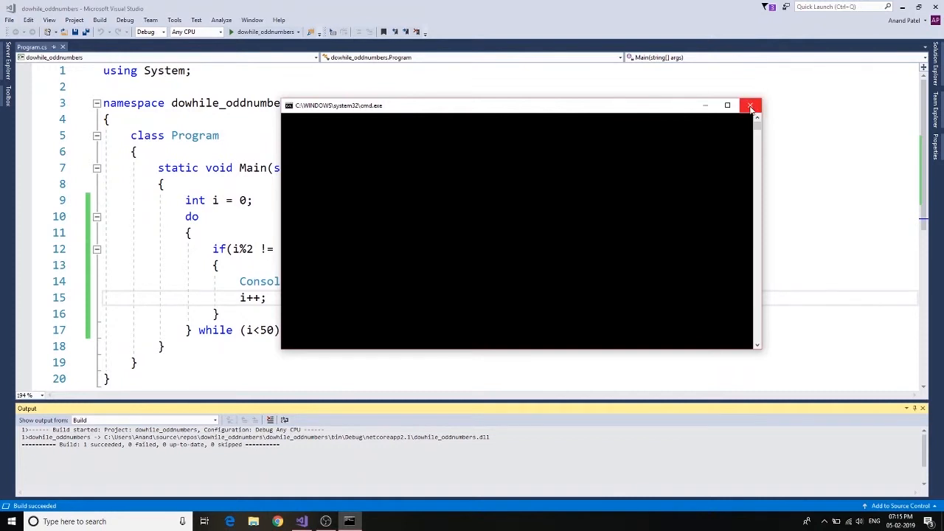
{"action": "mouse_move", "coordinate": [751, 106]}
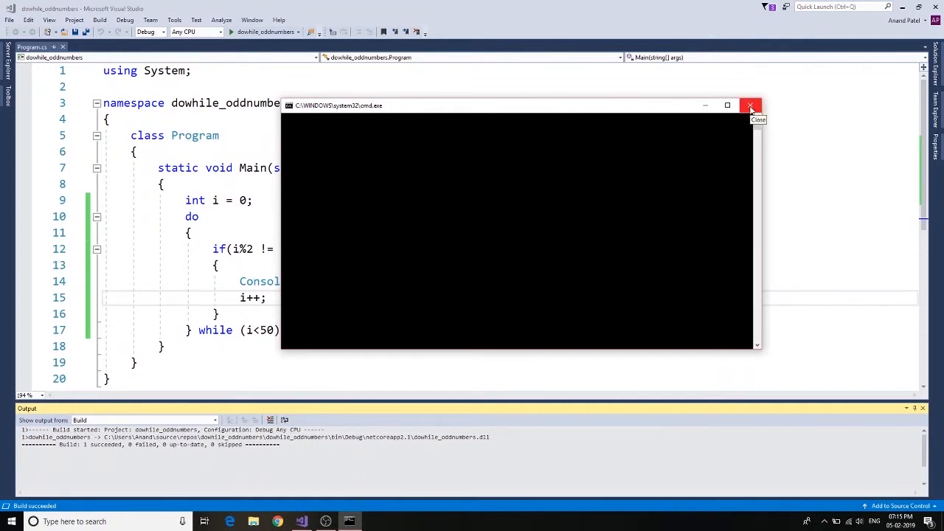
{"action": "left_click", "coordinate": [752, 106]}
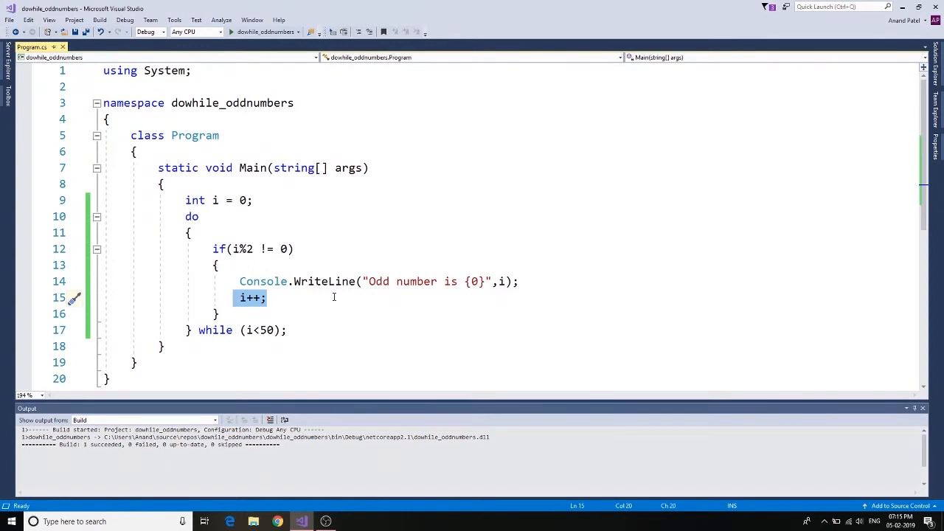
{"action": "mouse_move", "coordinate": [333, 290]}
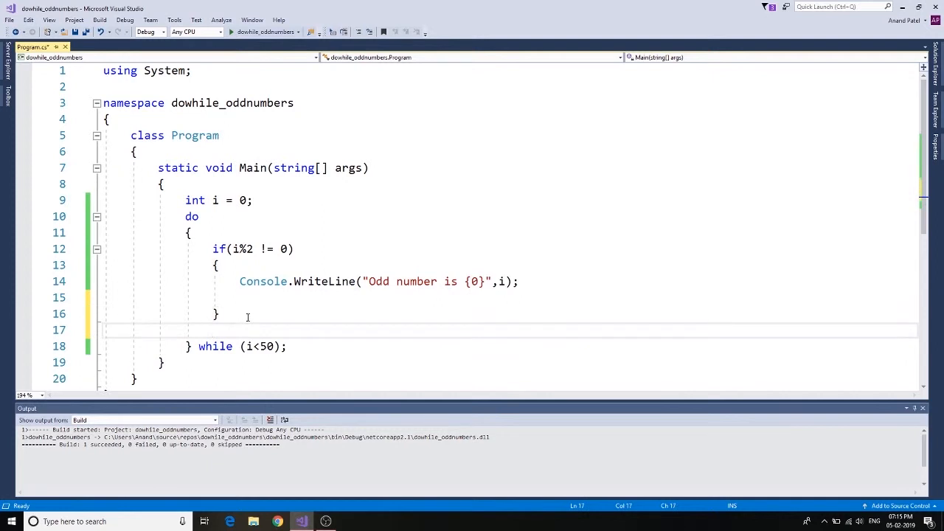
Move i++; to a new line after the if block's closing brace and save the file
{"action": "type", "text": "i++;"}
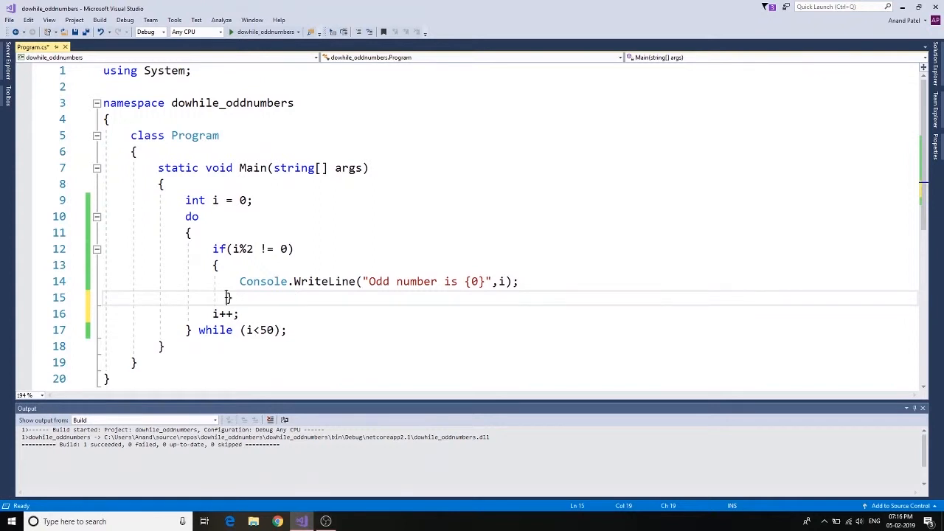
{"action": "key", "text": "ctrl+s"}
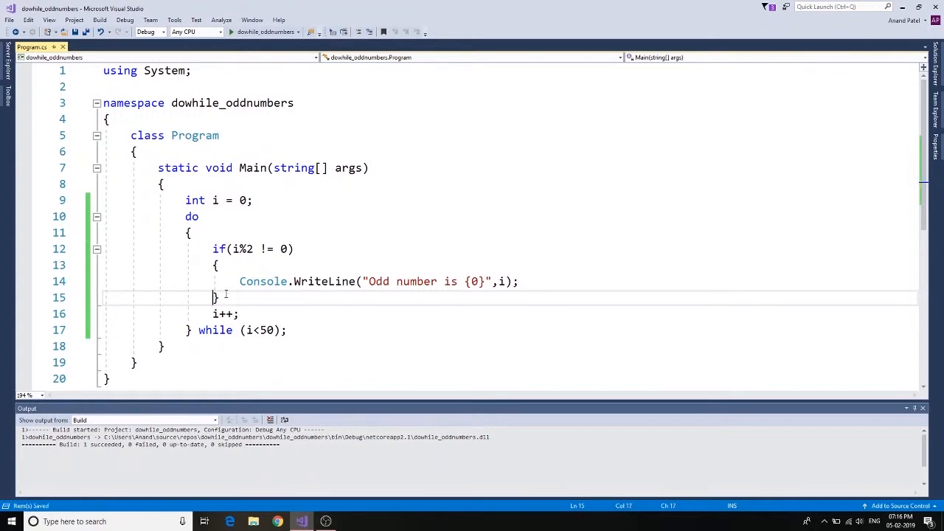
Run the program with Debug > Start Without Debugging to list the odd numbers below 50
{"action": "left_click", "coordinate": [124, 21]}
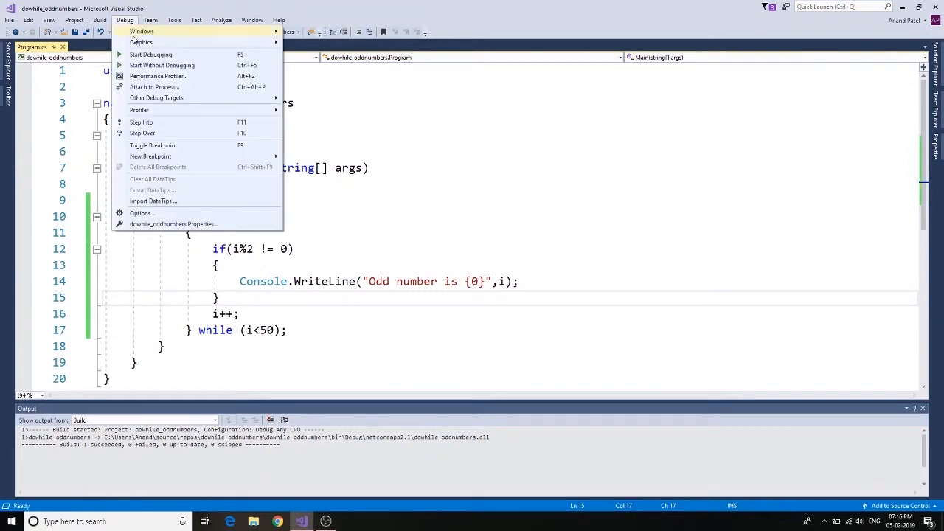
{"action": "left_click", "coordinate": [172, 65]}
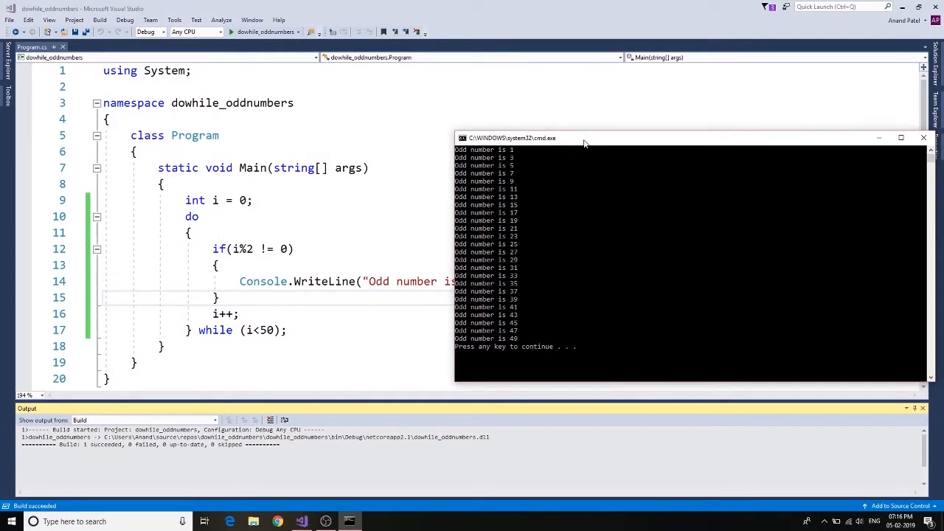
{"action": "mouse_move", "coordinate": [508, 157]}
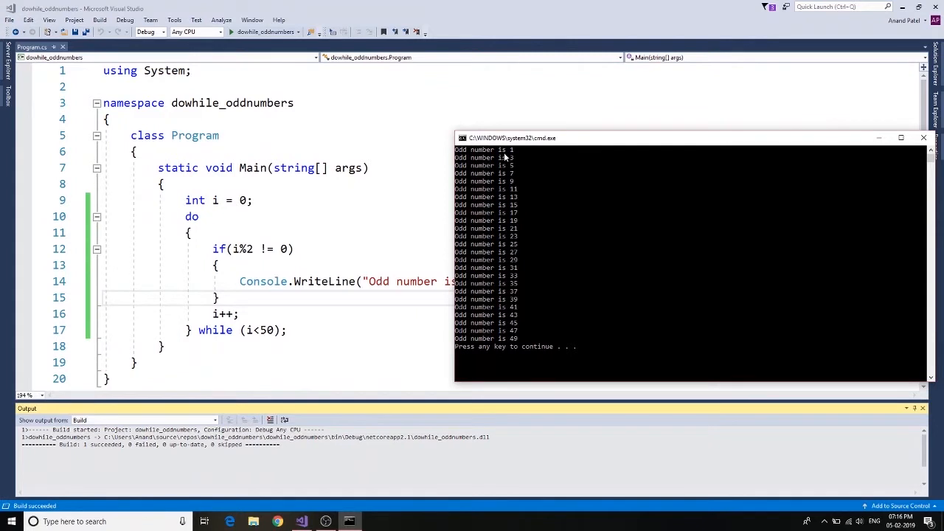
{"action": "mouse_move", "coordinate": [519, 184]}
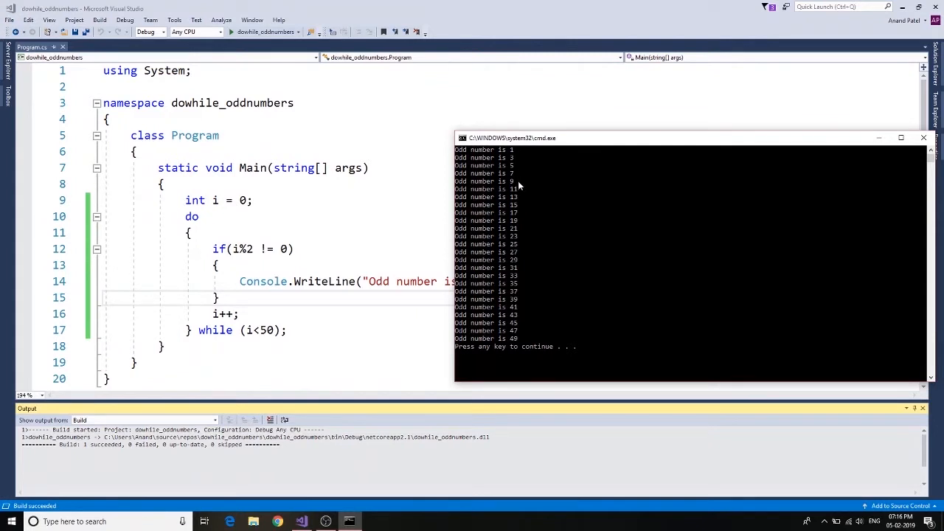
{"action": "mouse_move", "coordinate": [519, 216]}
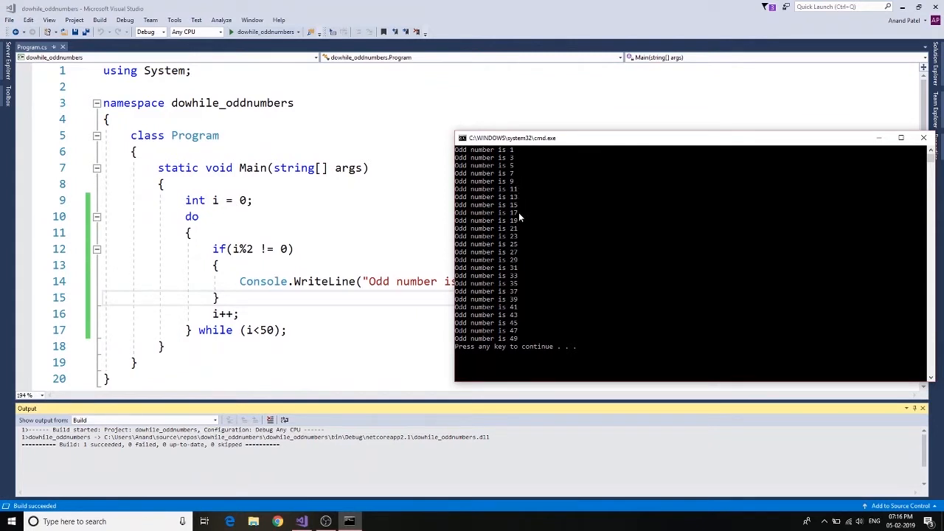
{"action": "mouse_move", "coordinate": [531, 356]}
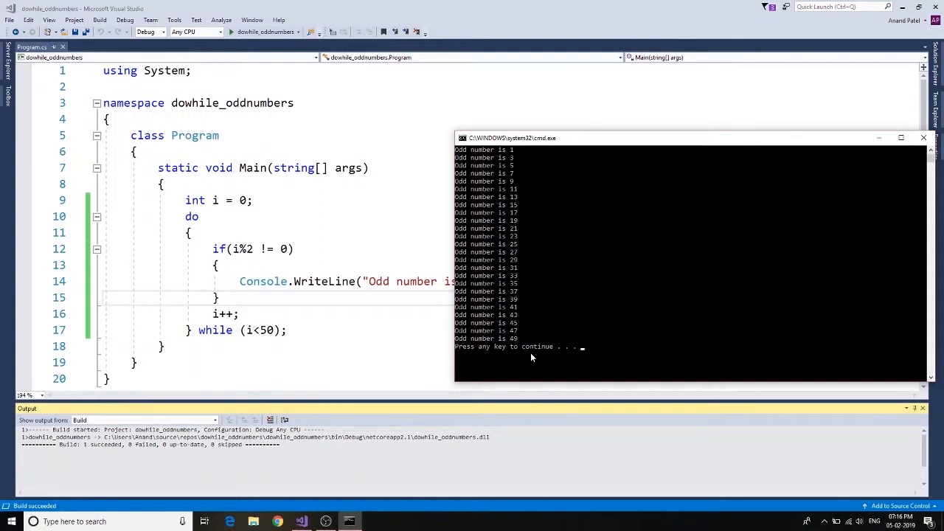